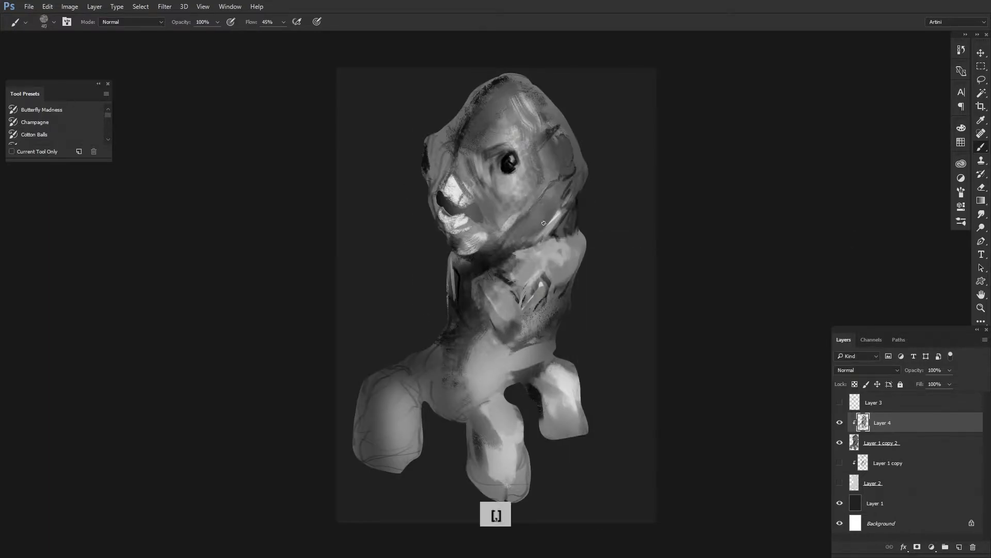
Step: Refine the greyscale head with a dark eye, plated chest and stocky legs on Layer 4
{"action": "key", "text": "ctrl+alt+["}
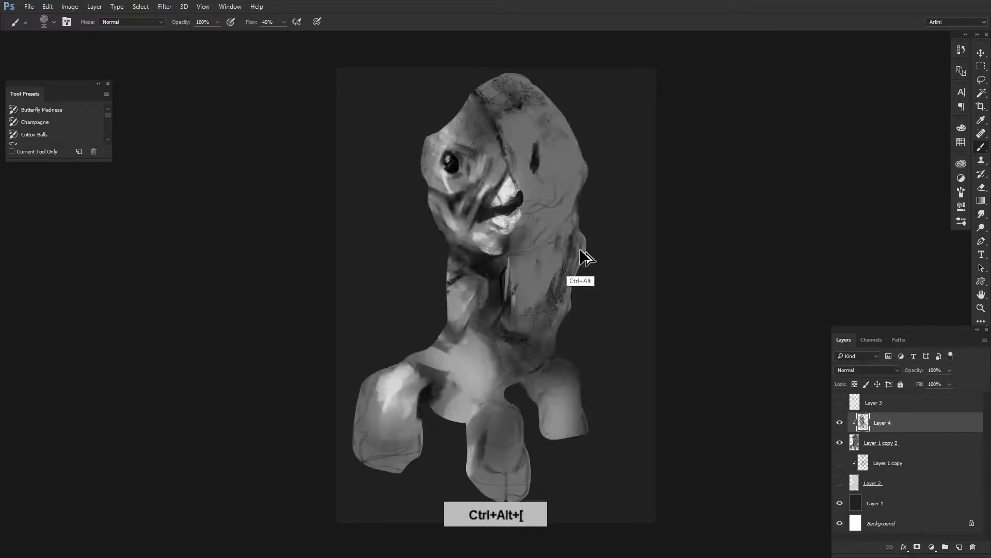
{"action": "right_click", "coordinate": [581, 259]}
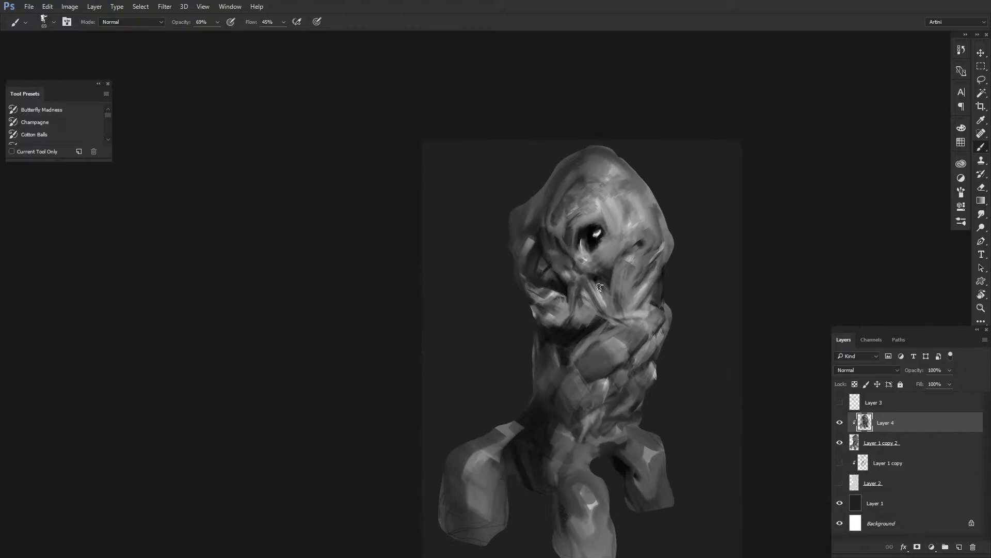
{"action": "right_click", "coordinate": [623, 378]}
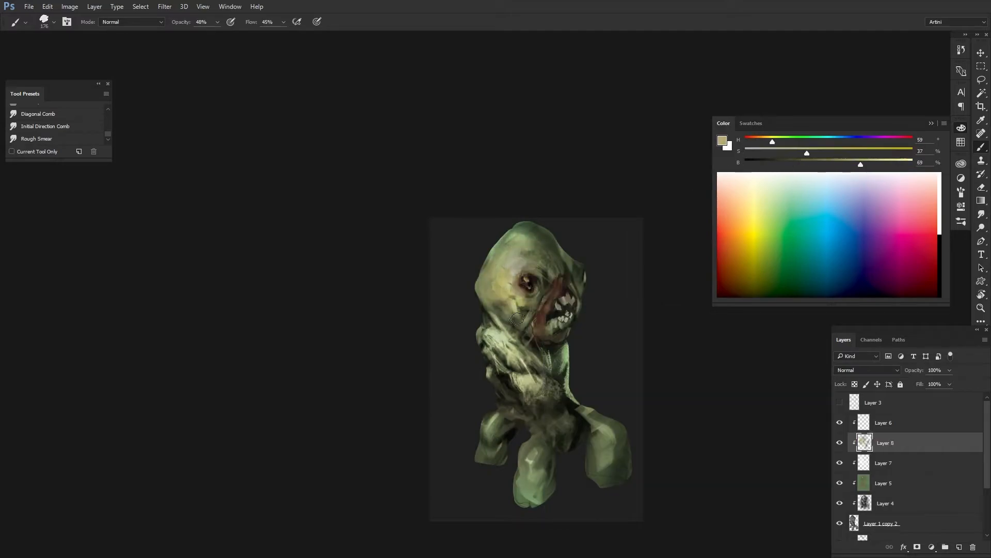
Step: Paint yellowish teeth, red gums and a reddish-brown eye on the creature's face on a new layer
{"action": "right_click", "coordinate": [569, 338]}
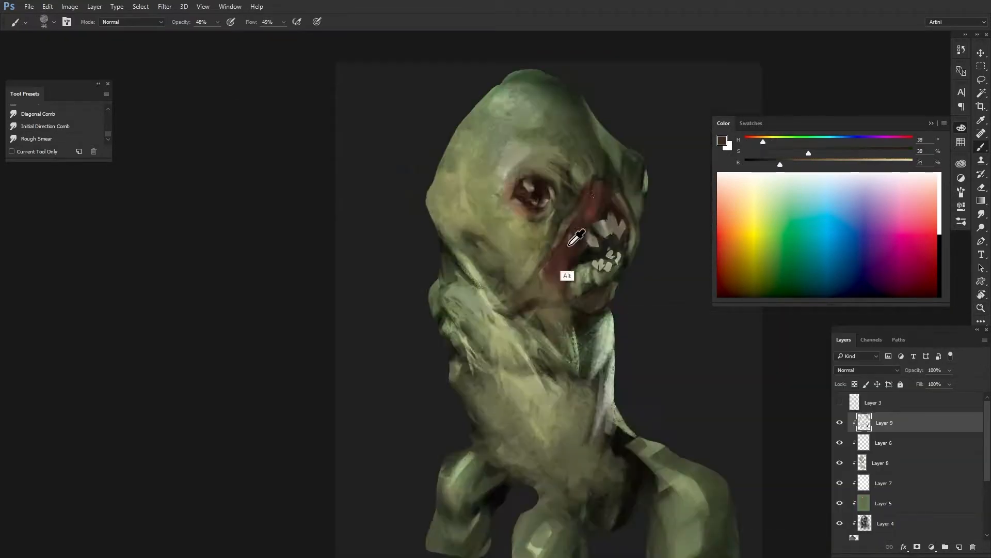
{"action": "right_click", "coordinate": [575, 241]}
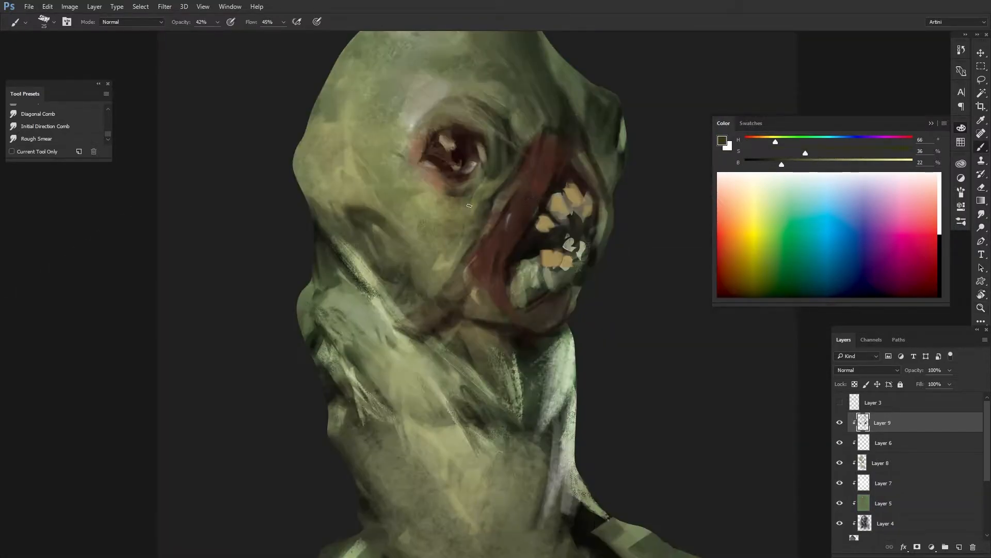
Step: Brush pale green strokes over the neck and chest and smooth the head on Layer 10
{"action": "left_click", "coordinate": [620, 259]}
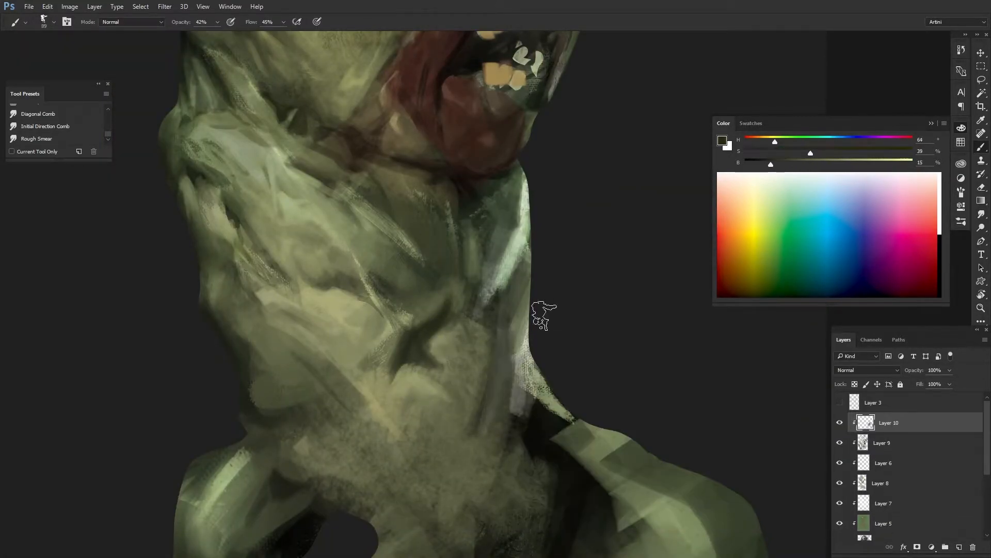
{"action": "left_click", "coordinate": [635, 164]}
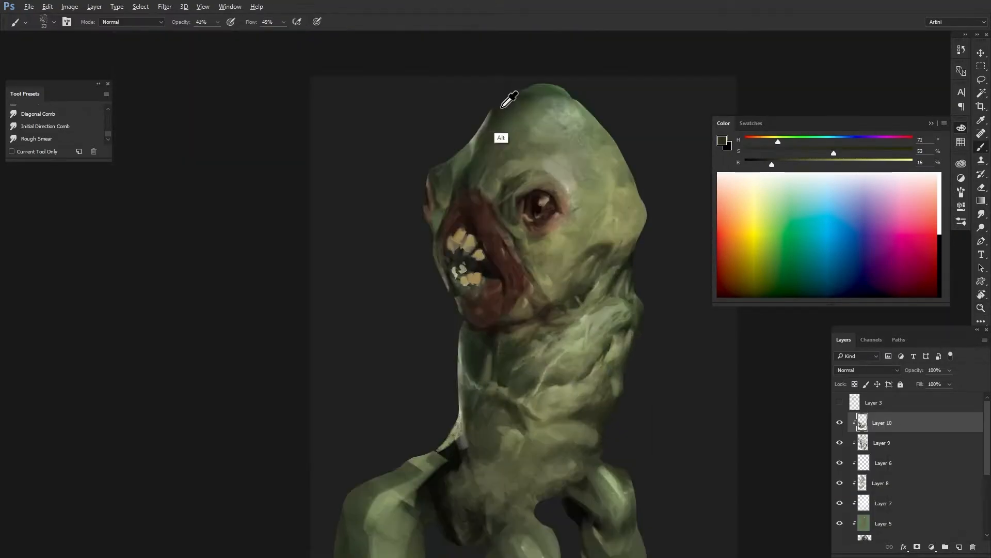
Step: Brush muscle forms across the torso on new Layers 11–15
{"action": "key", "text": "ctrl+alt+]"}
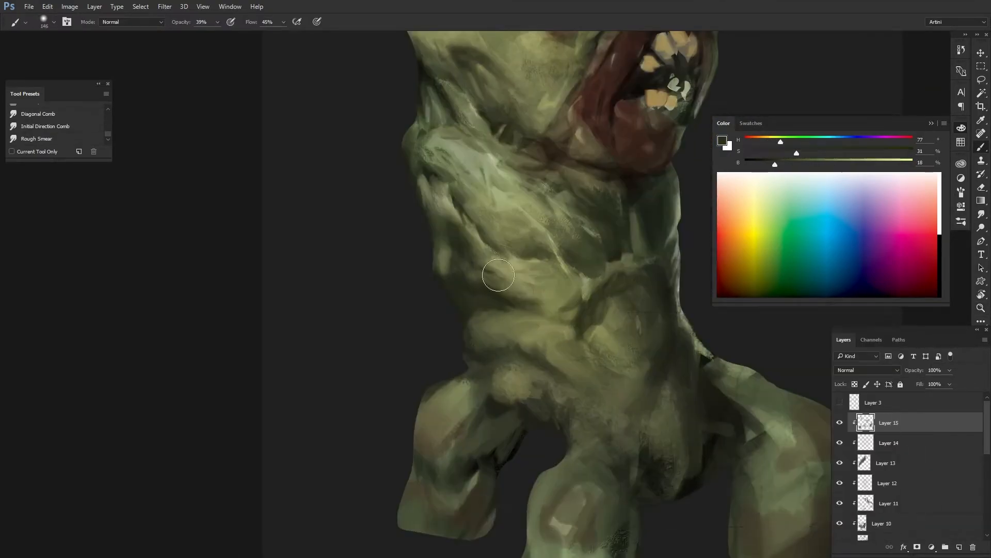
{"action": "right_click", "coordinate": [498, 275]}
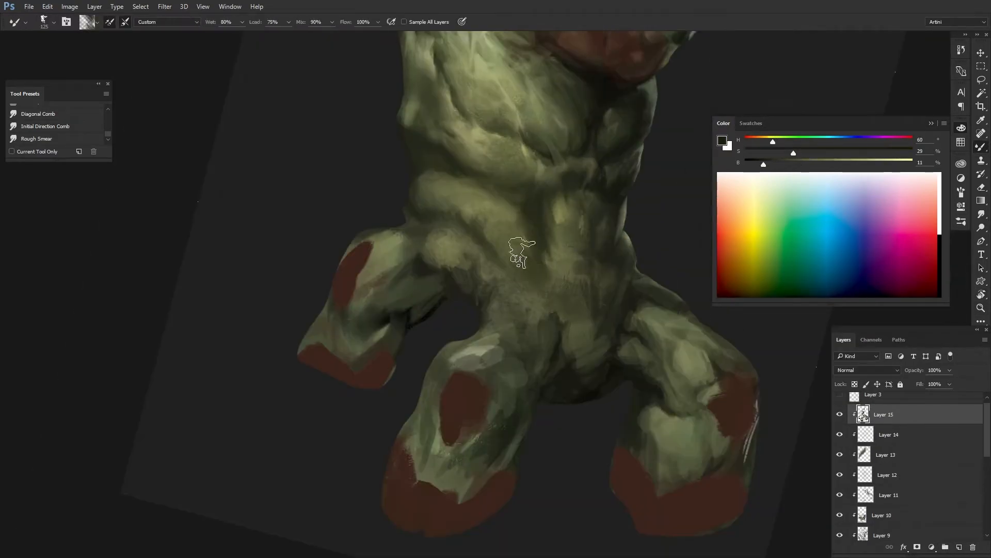
Step: Paint dark red hooves on the legs and blend the belly muscles with the Mixer Brush
{"action": "right_click", "coordinate": [518, 253]}
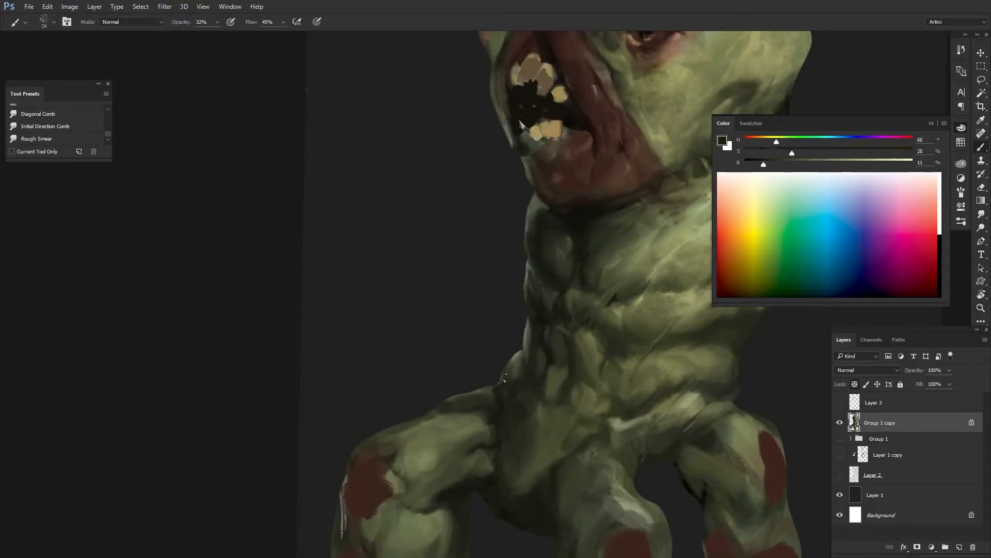
Step: Add rough green skin strokes to the neck and torso and merge visible into Group 1 copy 2
{"action": "left_click", "coordinate": [164, 6]}
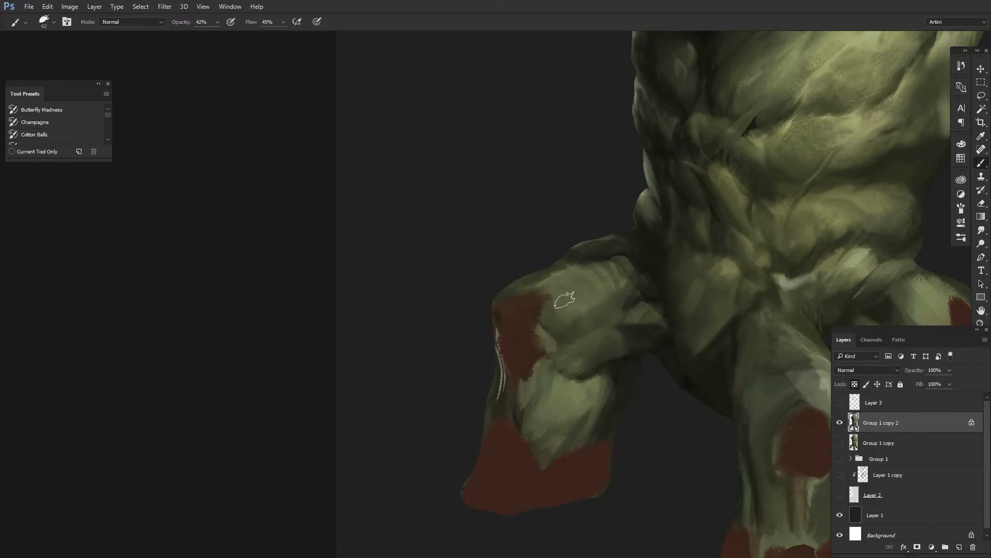
Step: Paint textured green muscle on the front leg over the red hoof using a different brush tip on Layers 17–21
{"action": "right_click", "coordinate": [564, 299]}
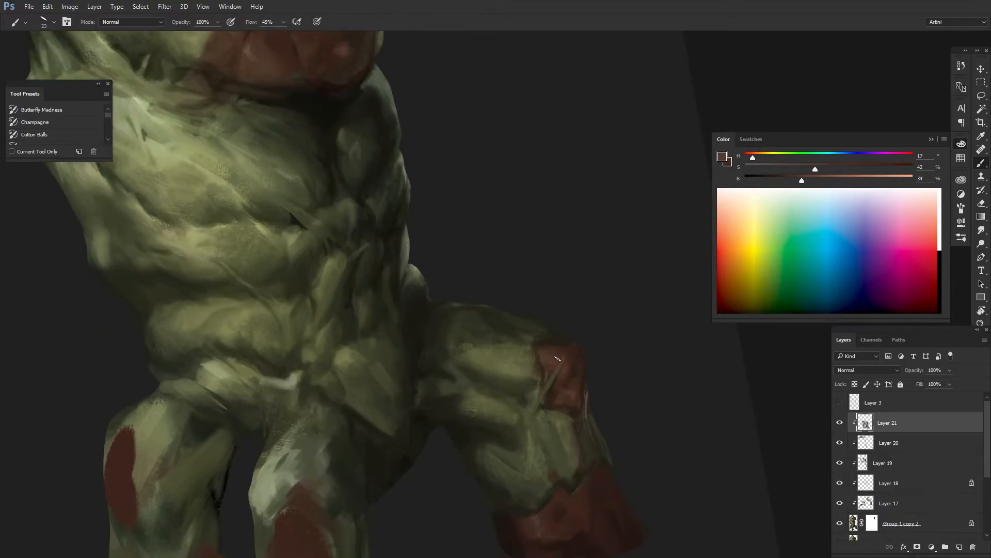
Step: Sample leg colours and paint green muscle and darker red hoof detail on Layers 22–23 with a low-opacity brush
{"action": "left_click", "coordinate": [335, 334]}
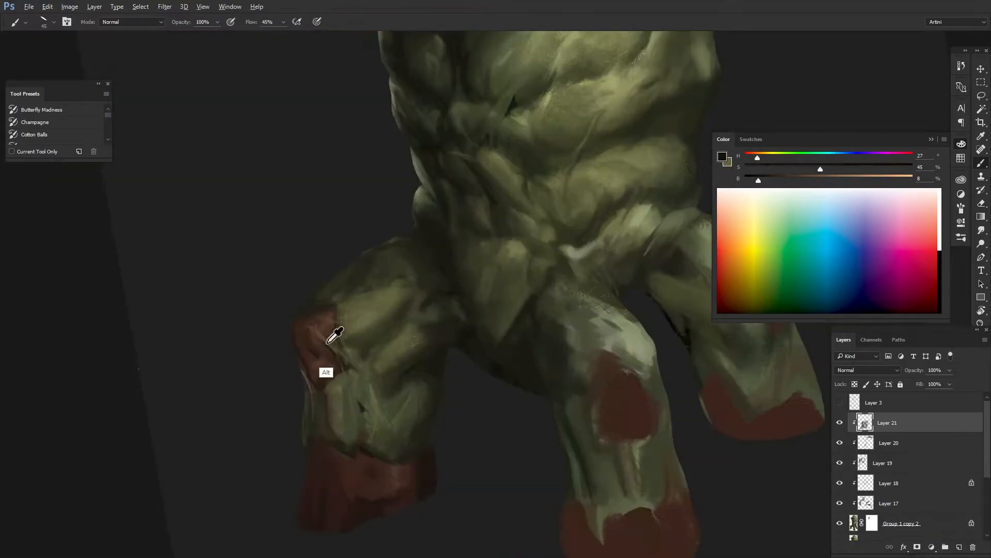
{"action": "left_click", "coordinate": [378, 430]}
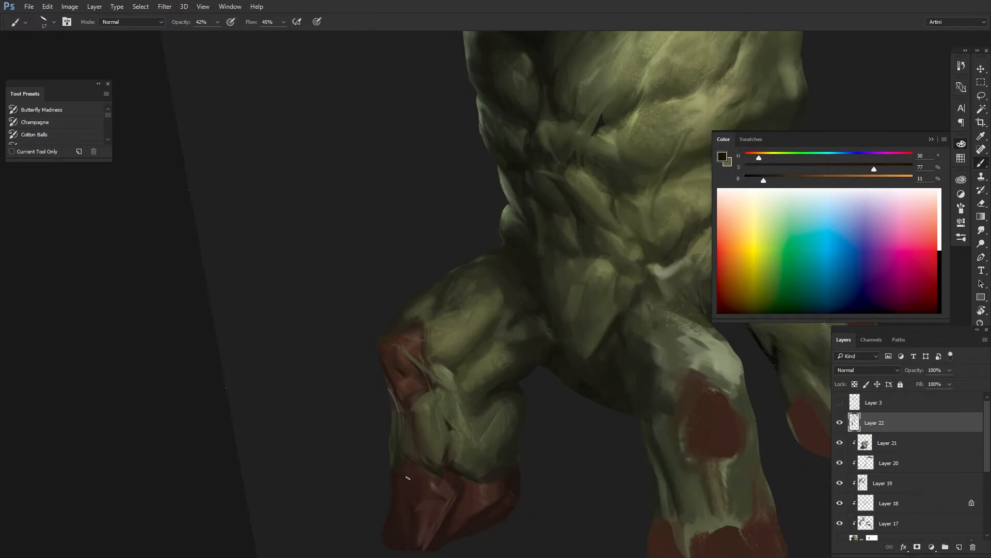
{"action": "right_click", "coordinate": [405, 477]}
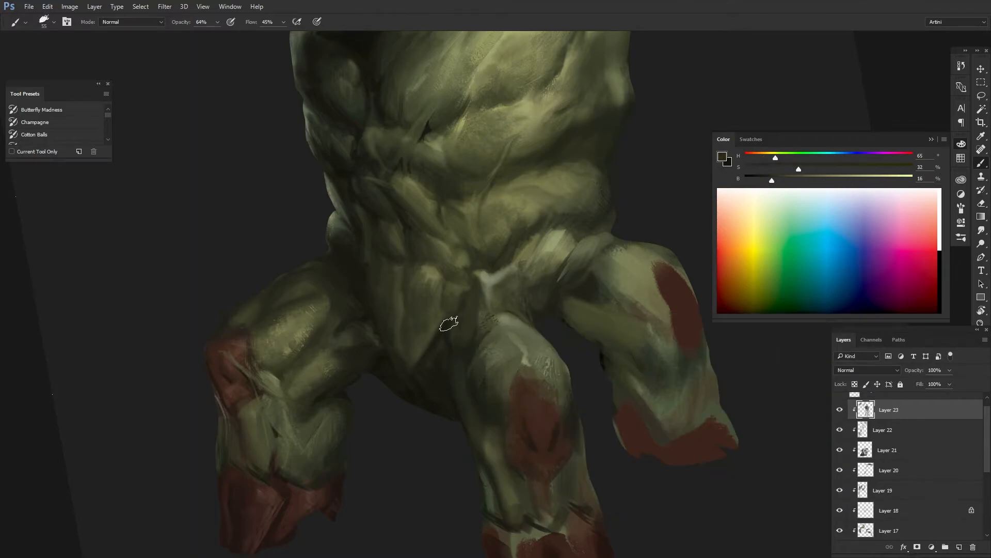
Step: Finish painting all the legs on Layers 24–28 and preview a Hue/Saturation Lightness +50 on the top layer
{"action": "right_click", "coordinate": [449, 323]}
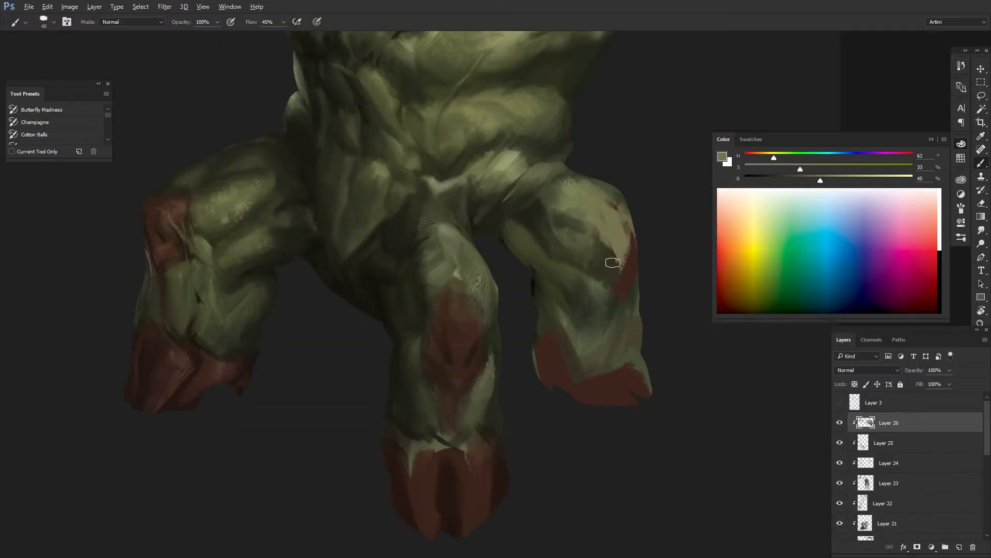
{"action": "right_click", "coordinate": [613, 262]}
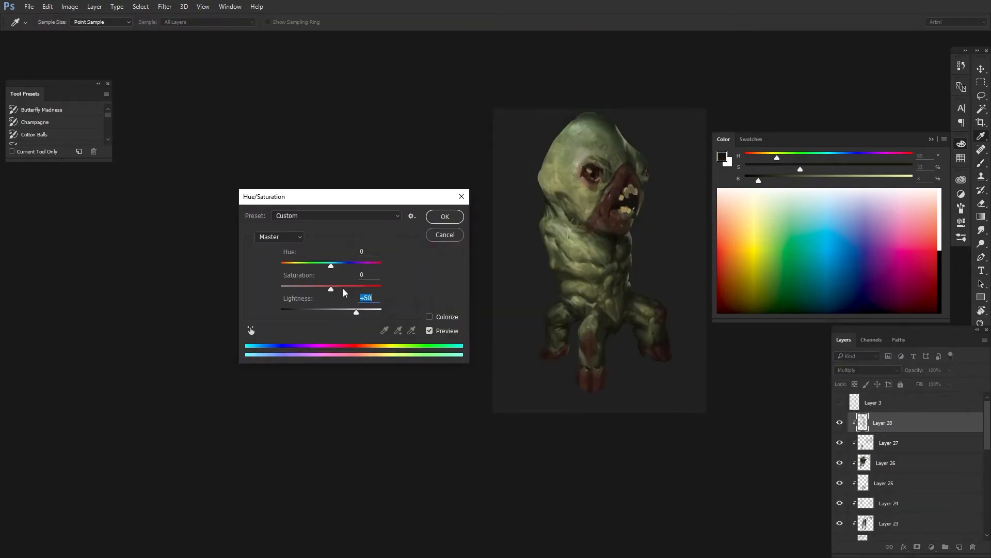
Step: Apply the lightness adjustment, add a white gradient background with a soft shadow, and merge into Group 3 copy
{"action": "left_click", "coordinate": [444, 216]}
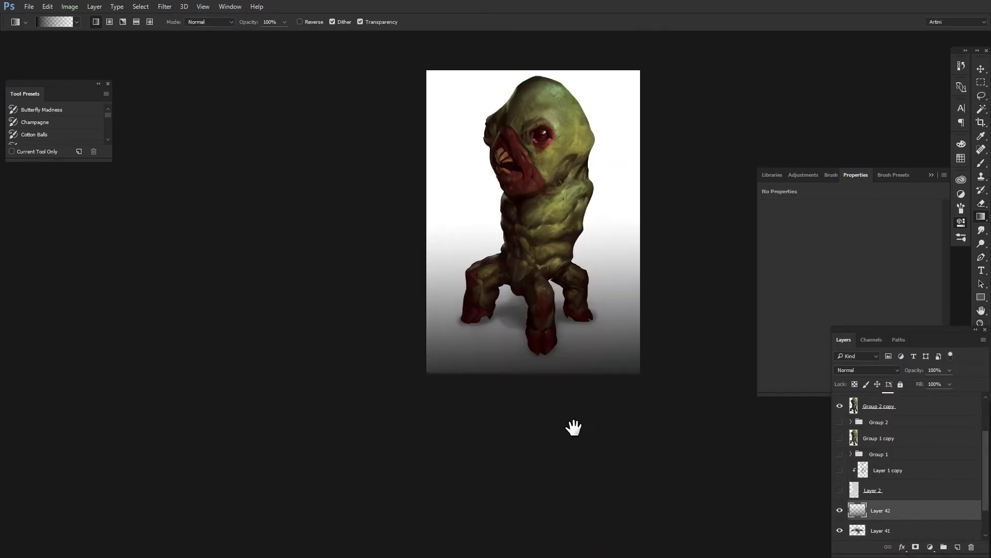
{"action": "double_click", "coordinate": [898, 405]}
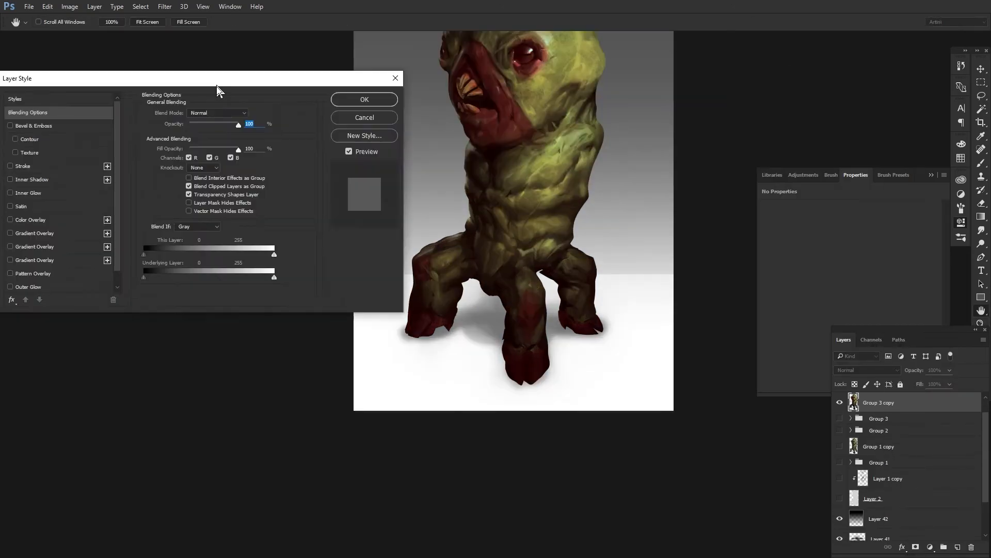